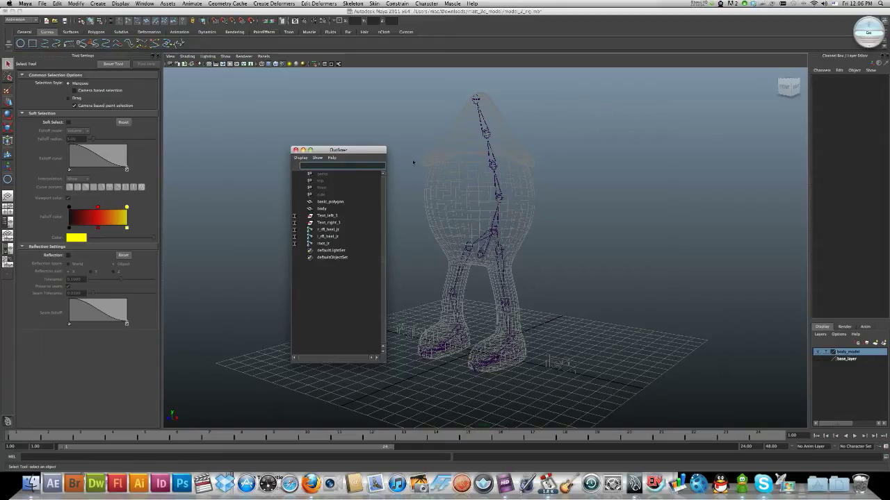
mouse_move(374, 160)
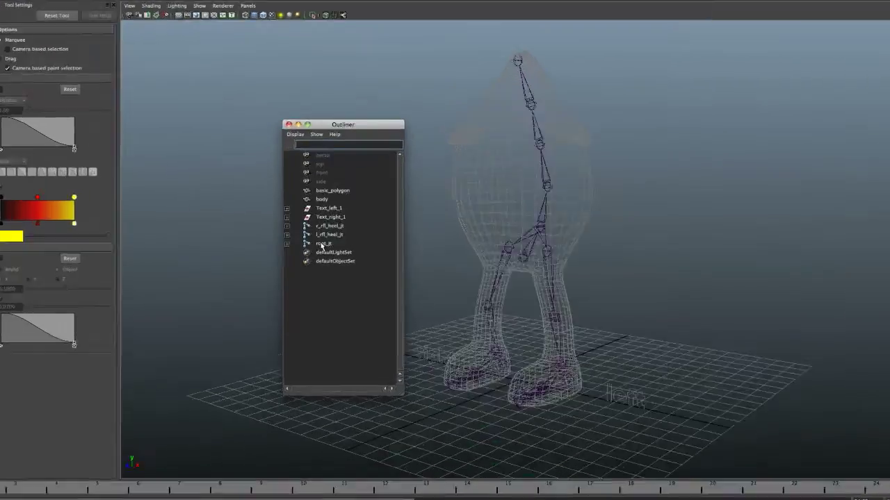
Step: Put the root_jt skeleton on a new display layer renamed 'rig'
click(323, 244)
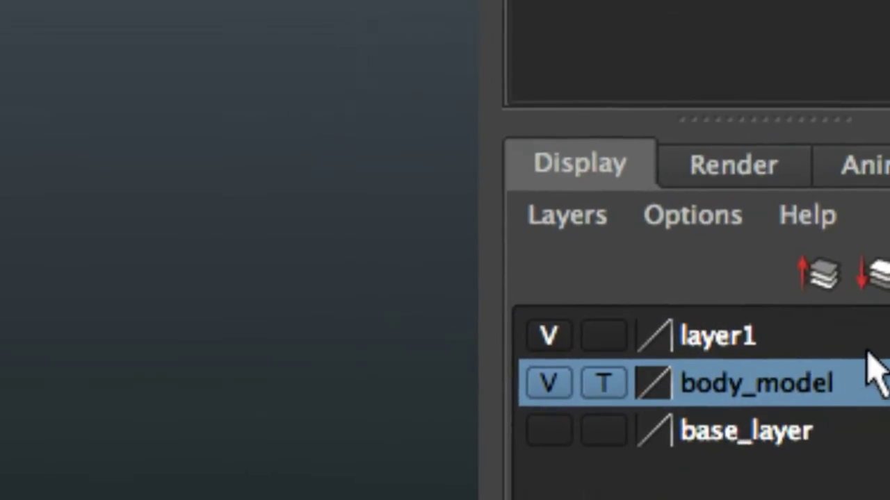
click(716, 336)
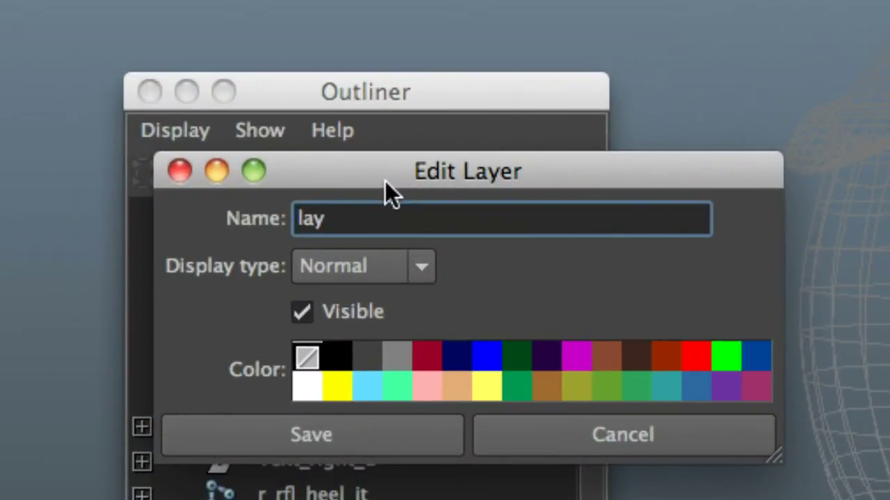
text(rig)
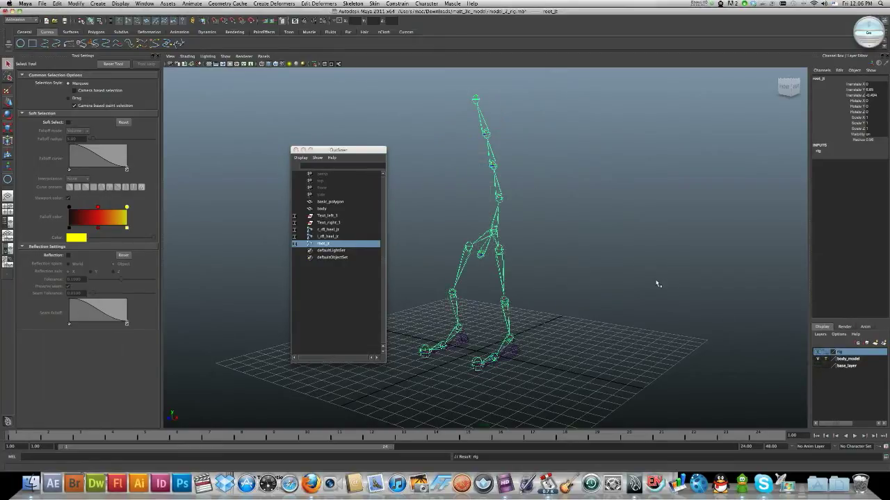
mouse_move(571, 272)
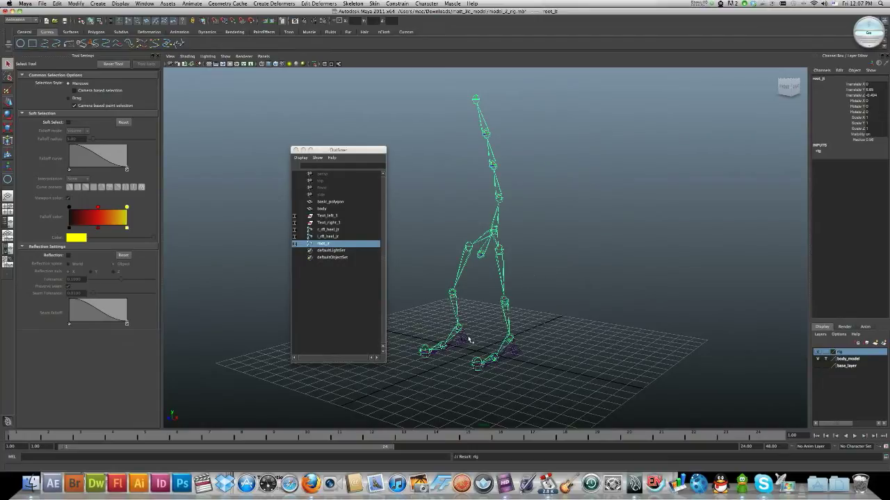
mouse_move(460, 342)
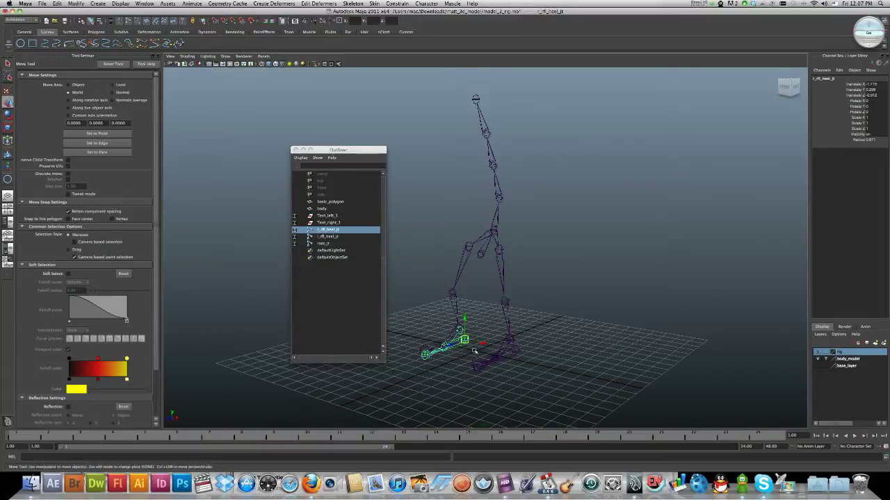
Step: Move the r_rfl_heel_jt and l_rfl_heel_jt heel chains away from the feet
drag(462, 340, 410, 326)
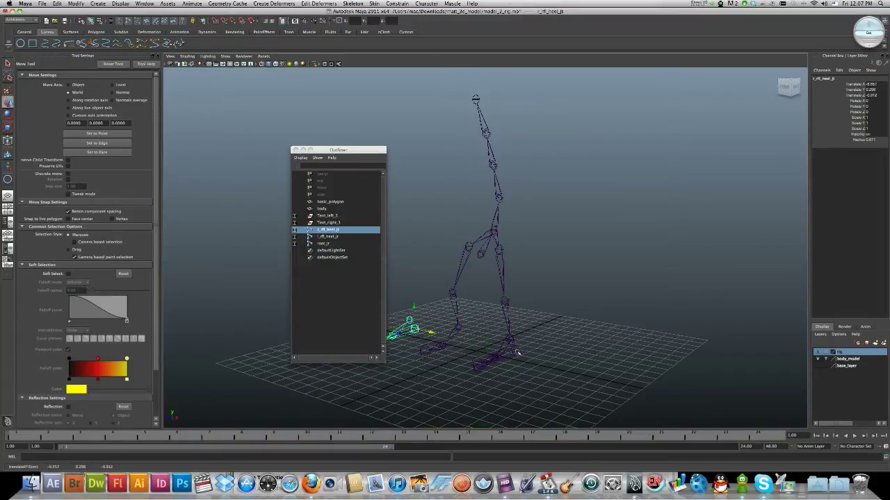
click(327, 236)
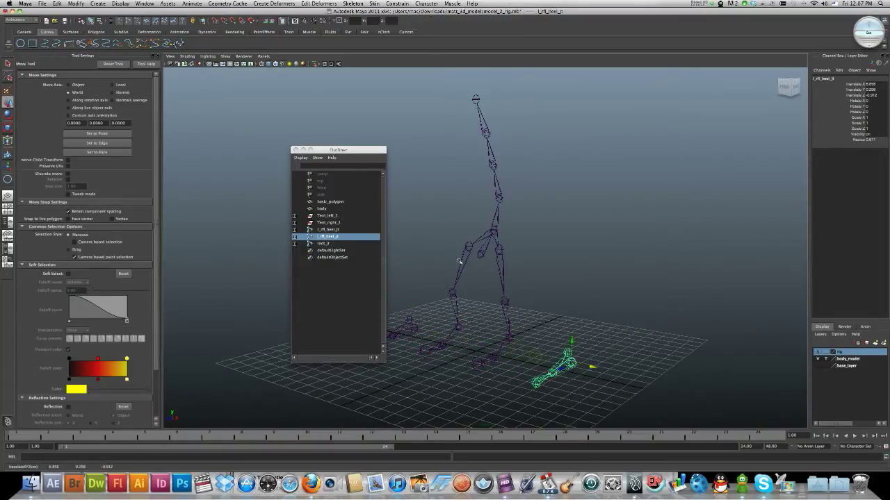
click(120, 4)
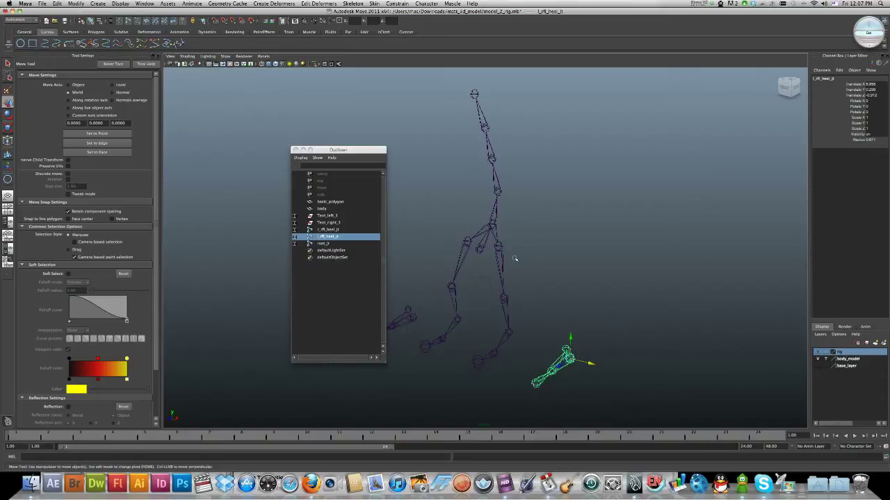
mouse_move(459, 259)
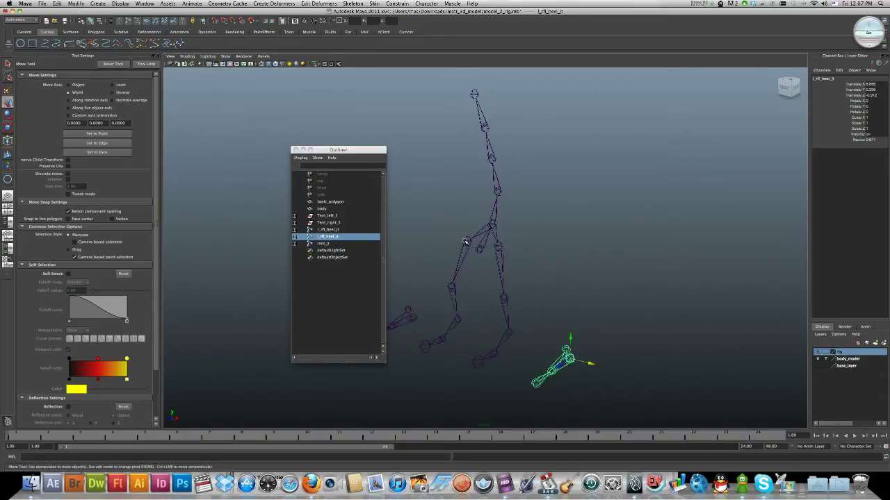
click(324, 243)
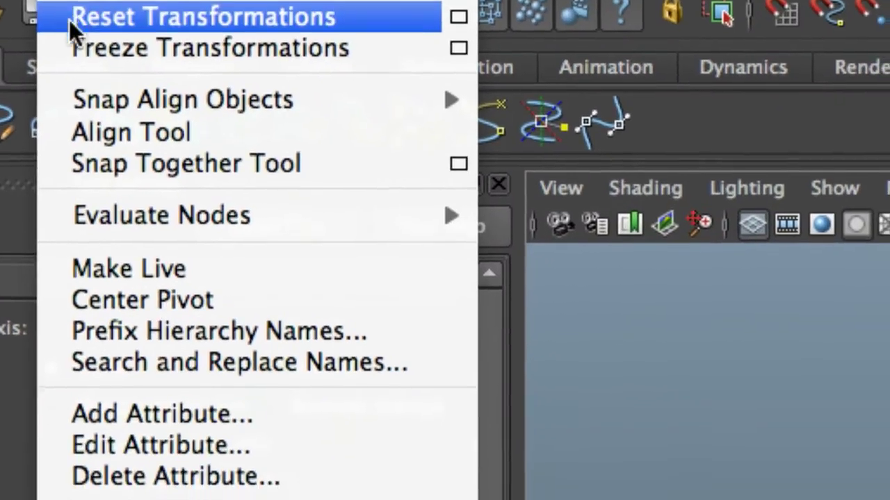
Step: Reset and freeze transformations on the l_hip_jt leg joint chain
click(202, 16)
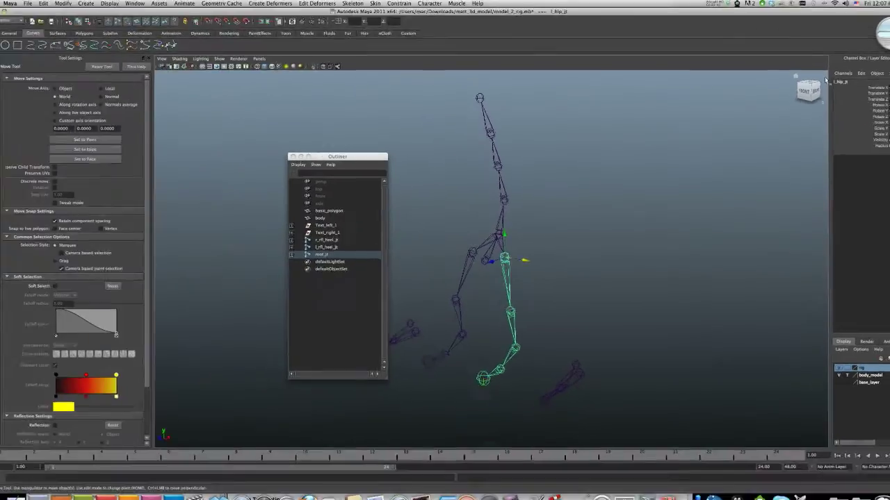
click(74, 4)
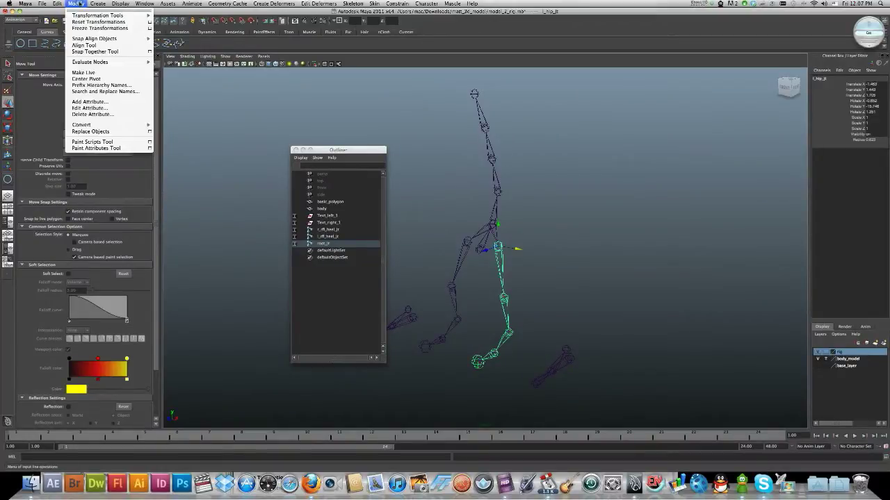
mouse_move(94, 52)
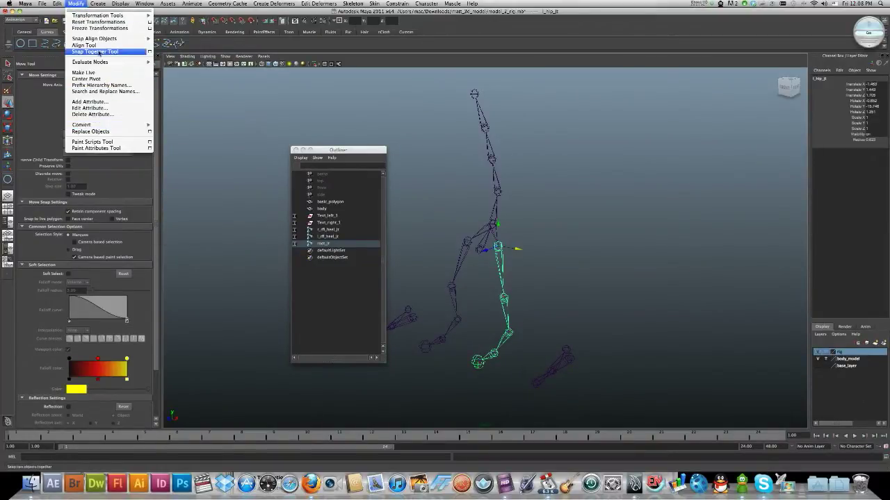
click(95, 51)
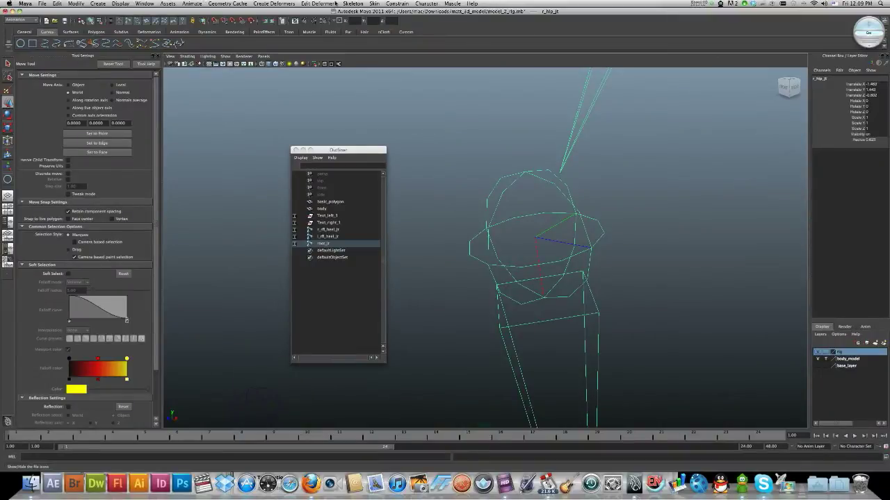
Step: Open Orient Joint options from the Skeleton menu and move the window aside
click(354, 4)
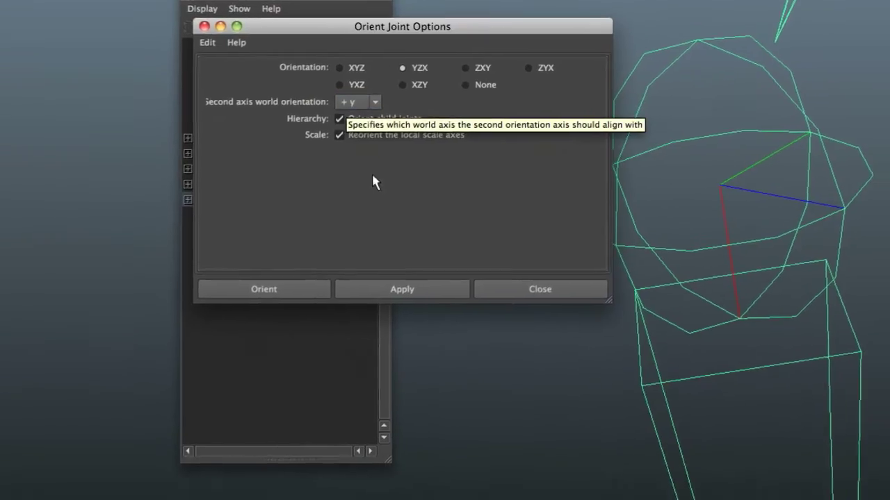
drag(401, 27, 380, 94)
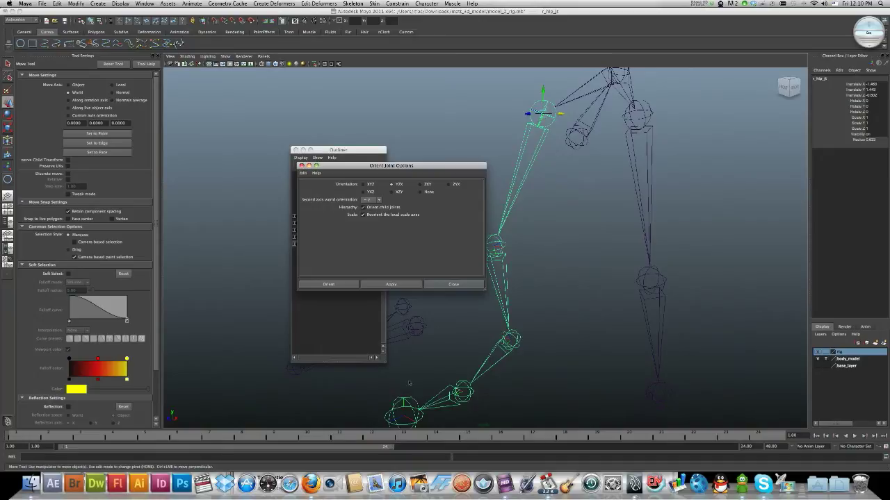
mouse_move(559, 139)
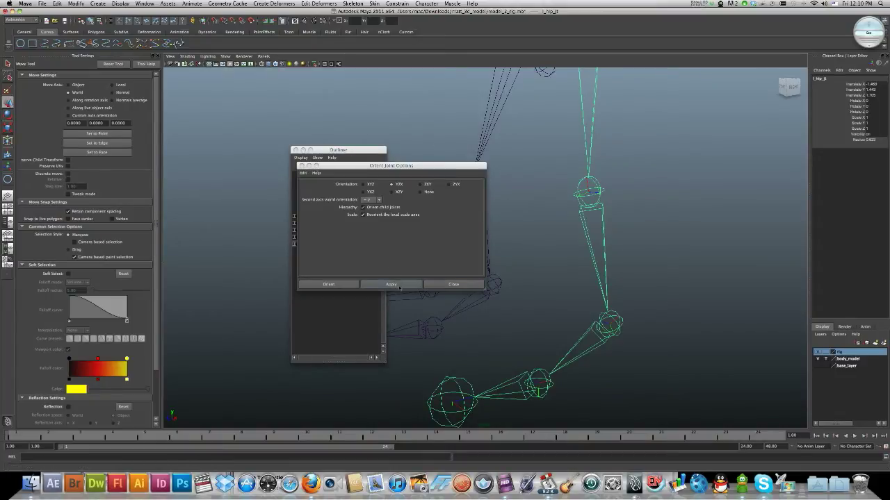
Step: Apply YZX joint orientation to l_hip_jt and its child joints
click(390, 284)
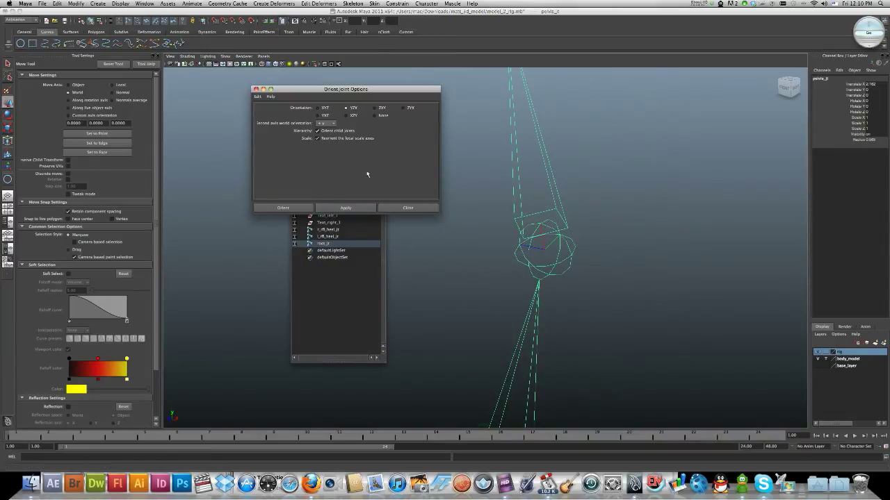
Step: Apply the YZX orientation to the pelvis_jt spine chain and close the options
click(345, 208)
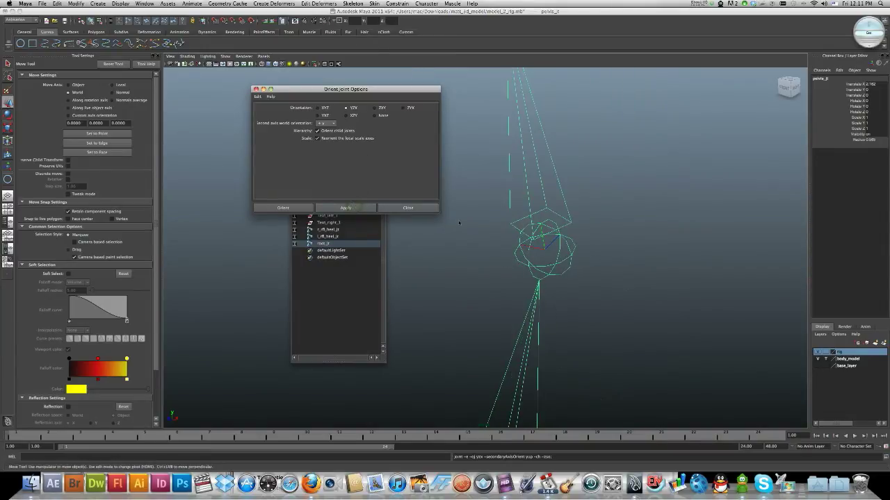
click(346, 208)
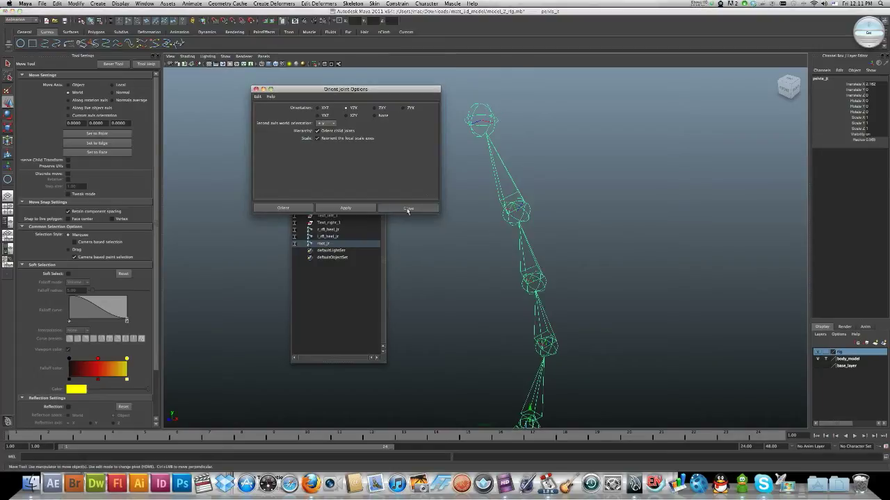
click(409, 208)
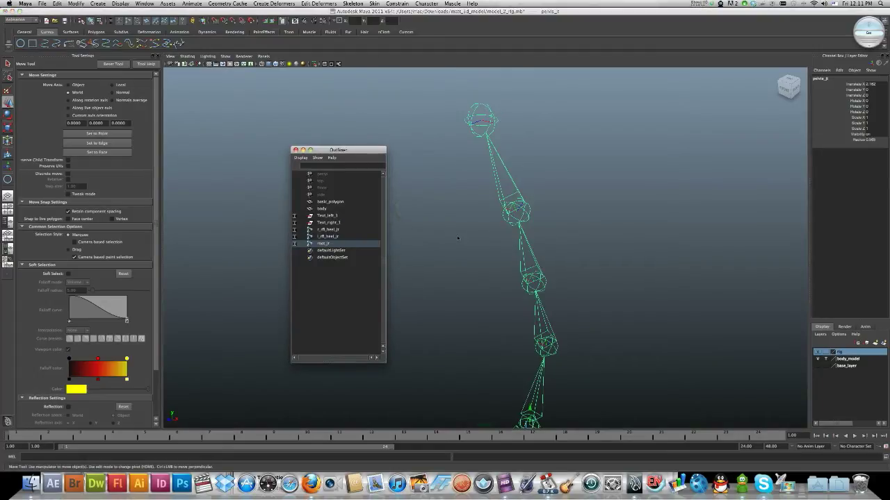
mouse_move(513, 273)
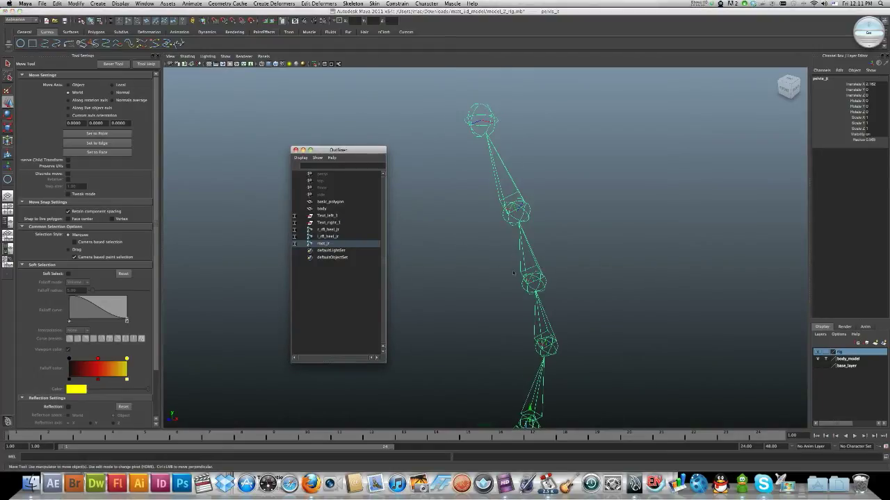
Step: Switch to the Animation tool set showing the joint and IK tools
drag(486, 278, 508, 264)
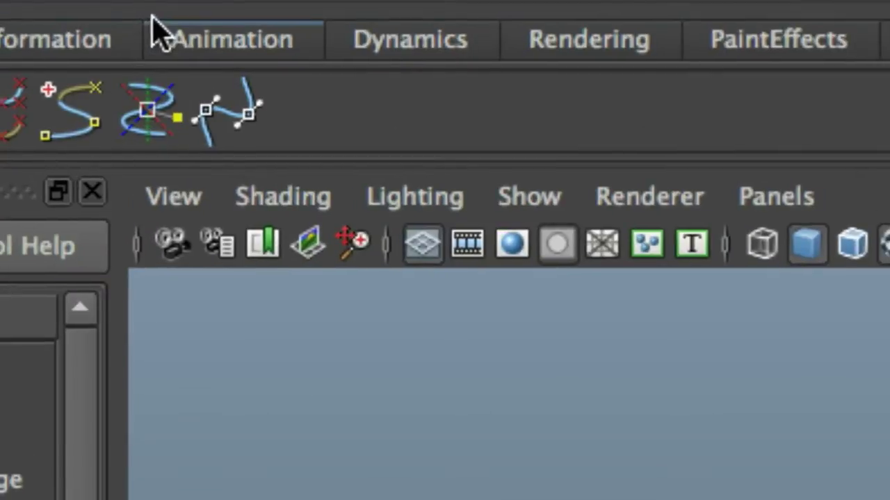
click(223, 38)
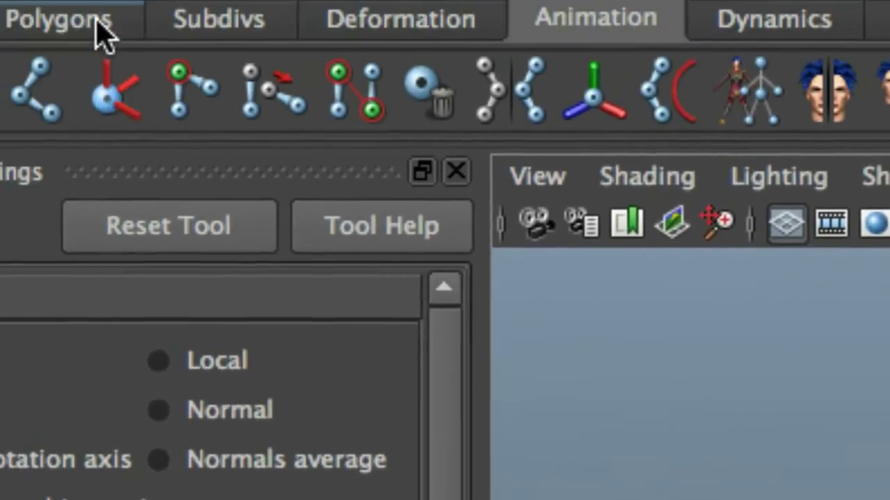
scroll(down, 3)
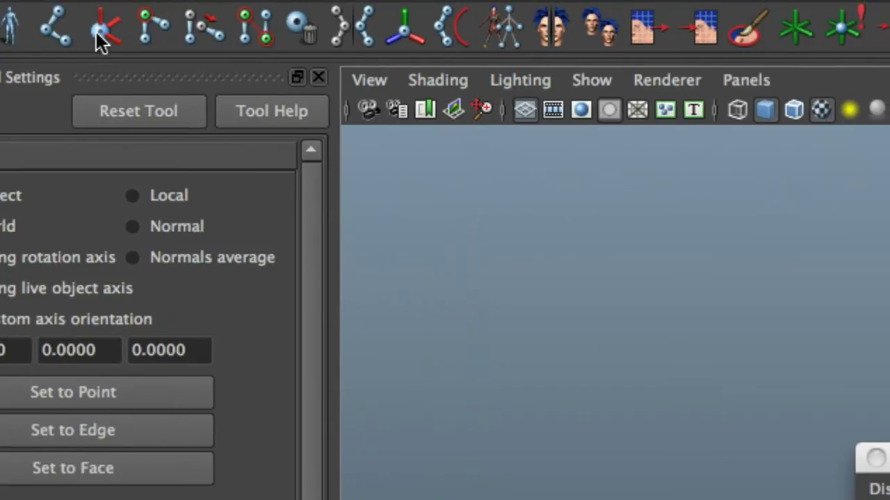
Step: Start the IK Handle Tool with the ikRPsolver and pick the hip joint
click(104, 26)
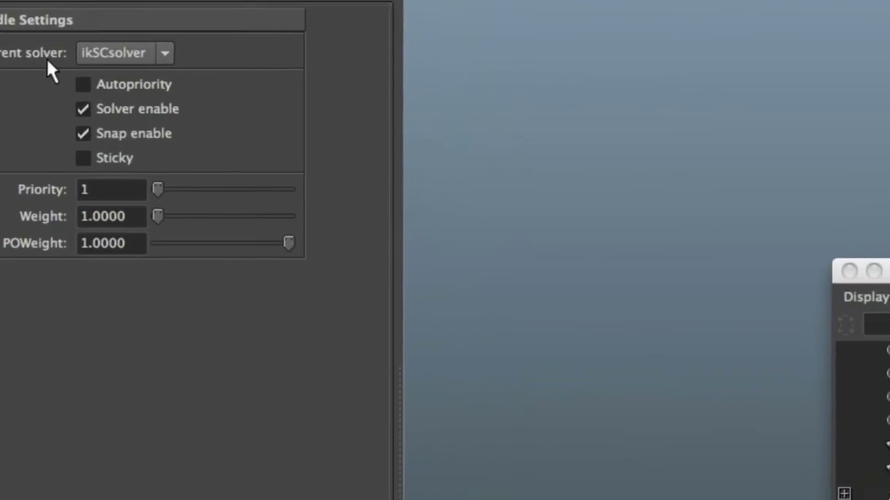
click(164, 52)
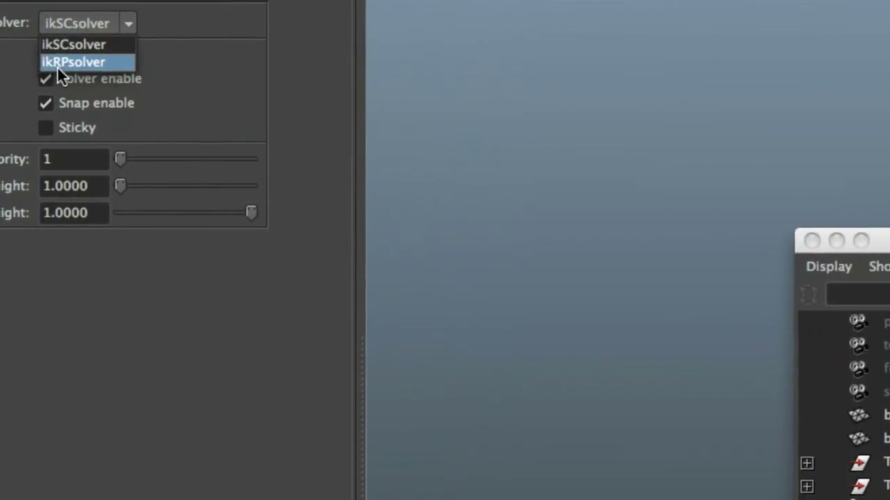
click(73, 62)
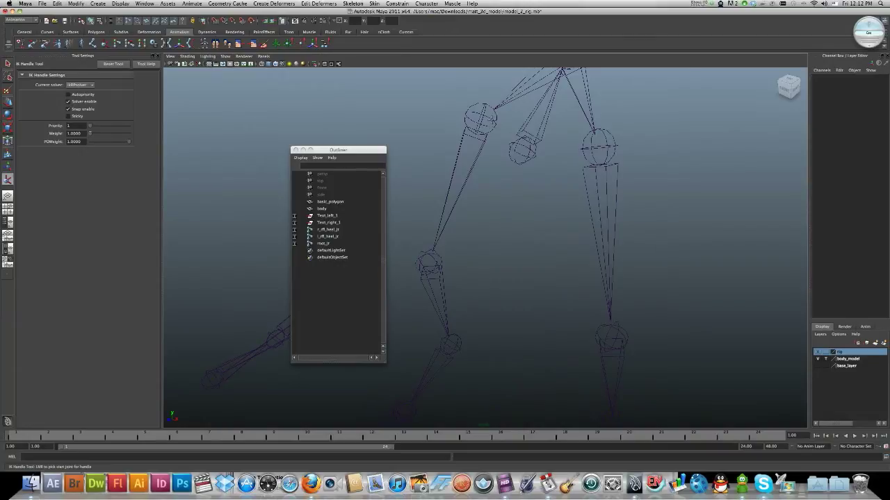
click(324, 243)
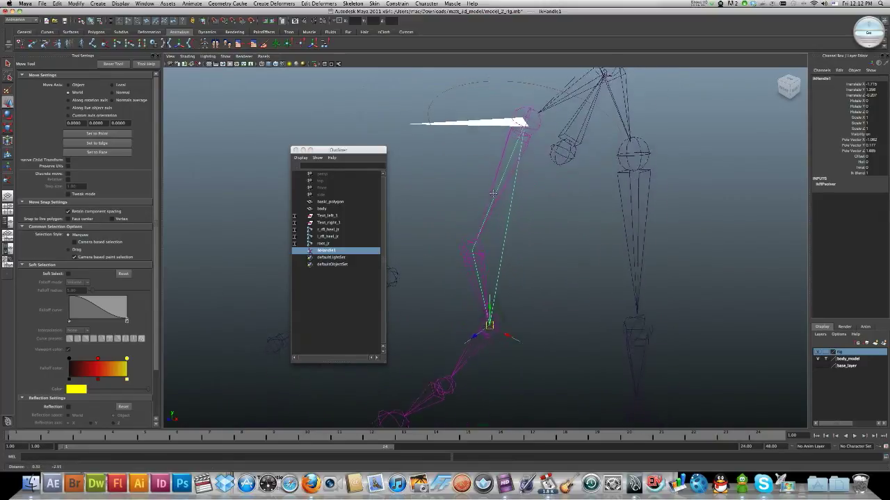
Step: Drag ikHandle1 up and down to confirm the knee bends
drag(490, 325, 490, 304)
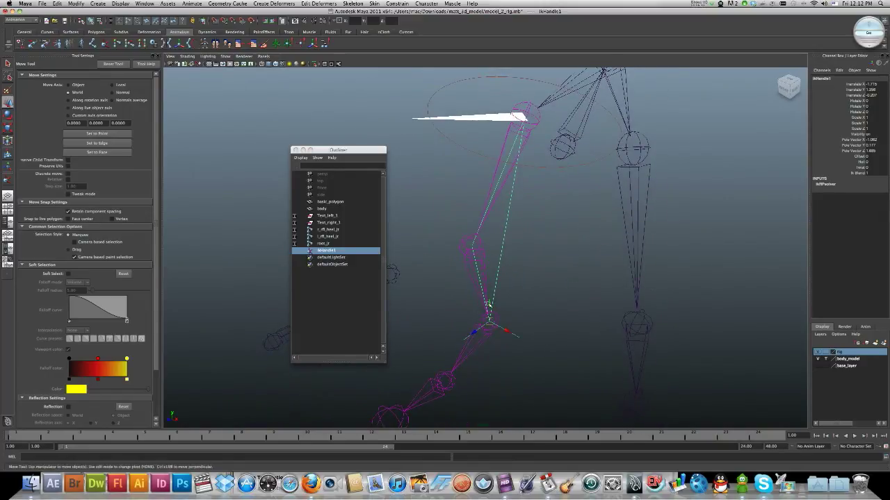
drag(490, 305, 490, 261)
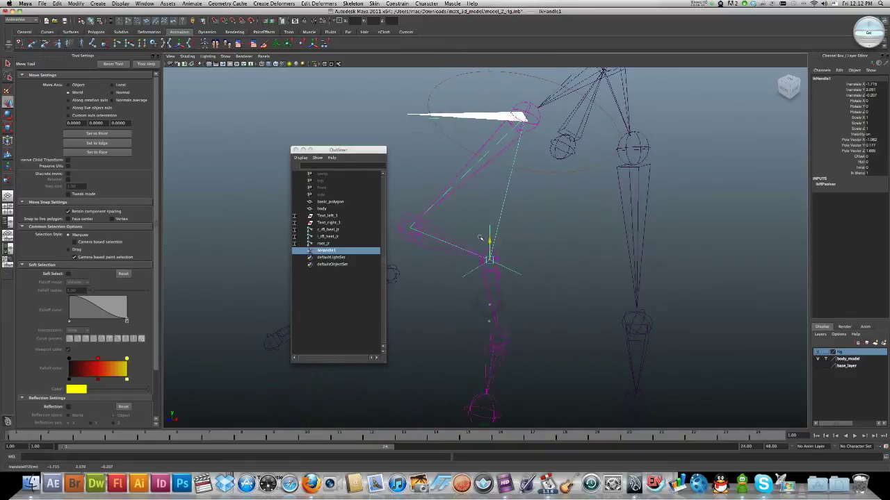
drag(490, 240, 490, 302)
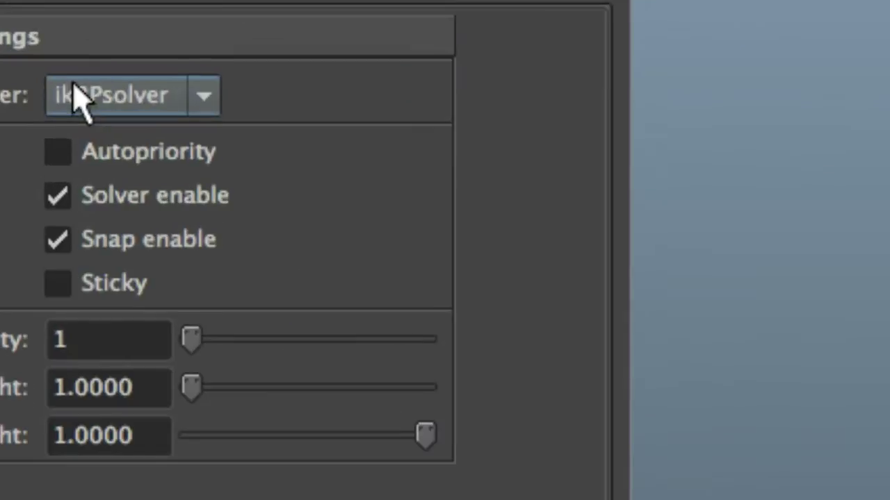
Step: Create ikSCsolver handles from ankle to ball and from ball to toe
click(132, 95)
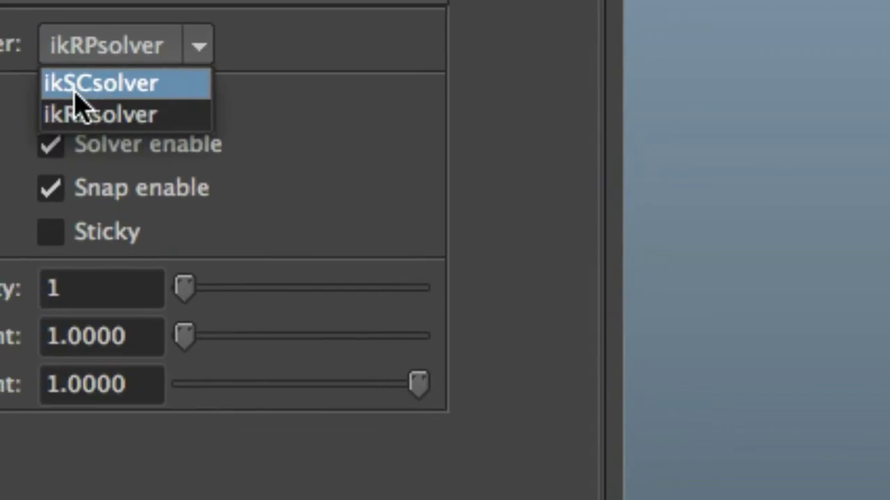
click(100, 82)
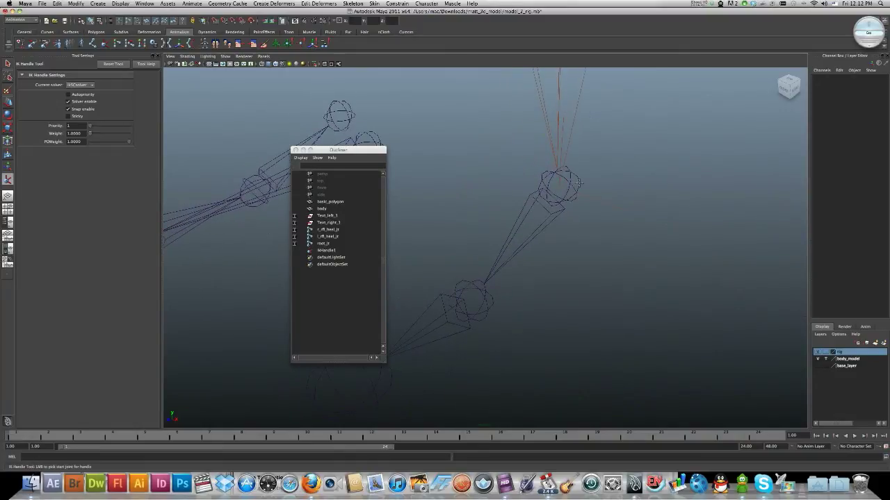
click(324, 244)
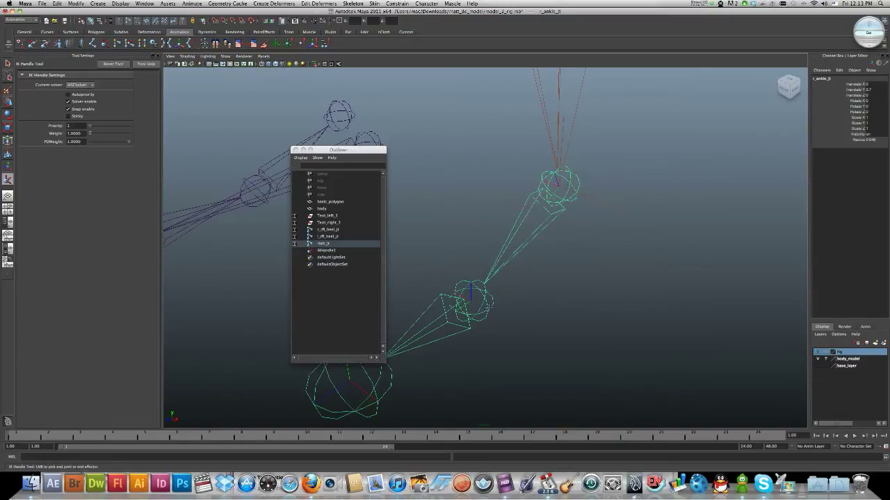
click(327, 257)
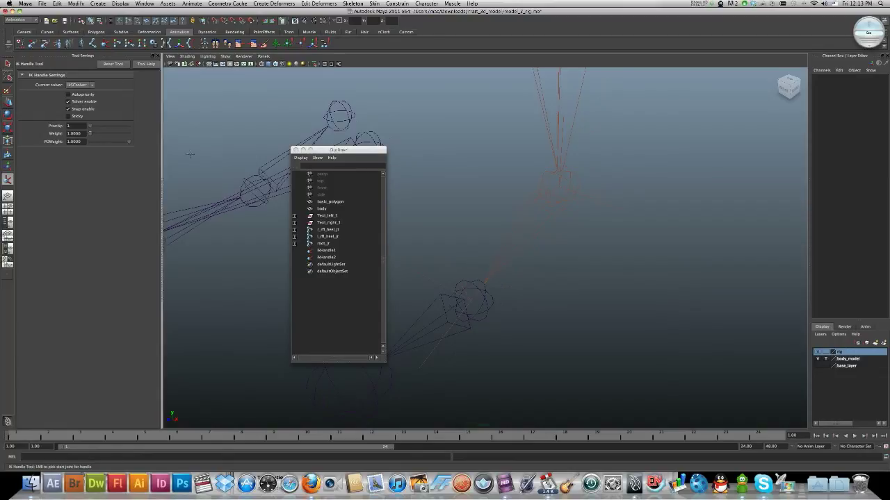
click(476, 316)
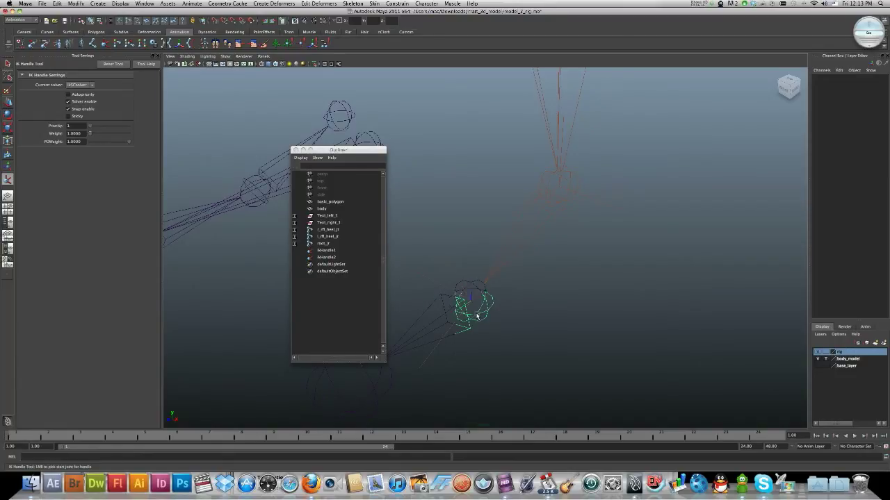
click(321, 243)
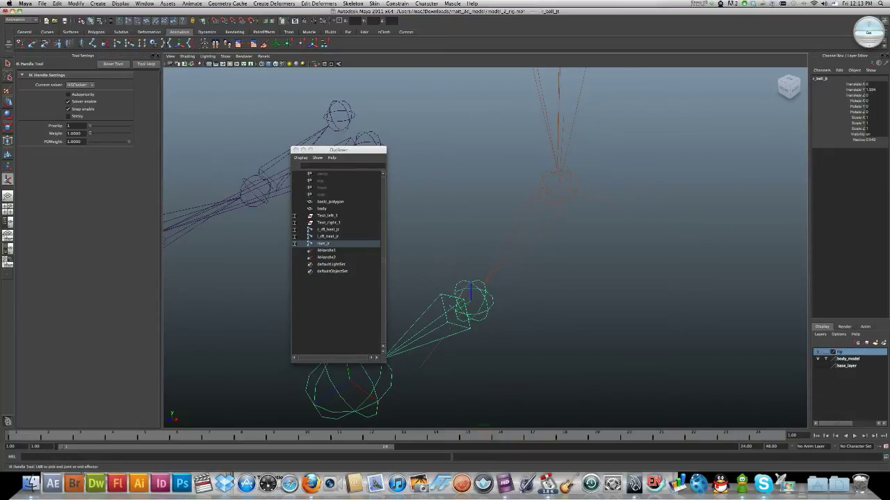
mouse_move(391, 380)
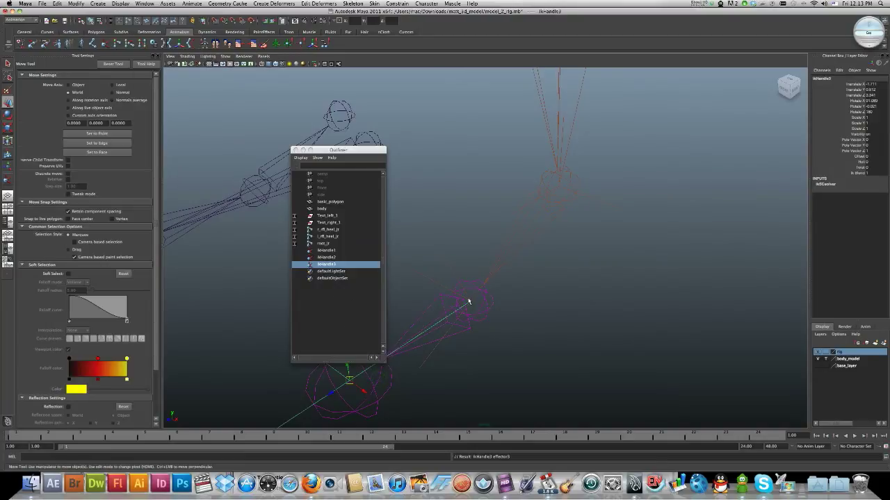
mouse_move(501, 237)
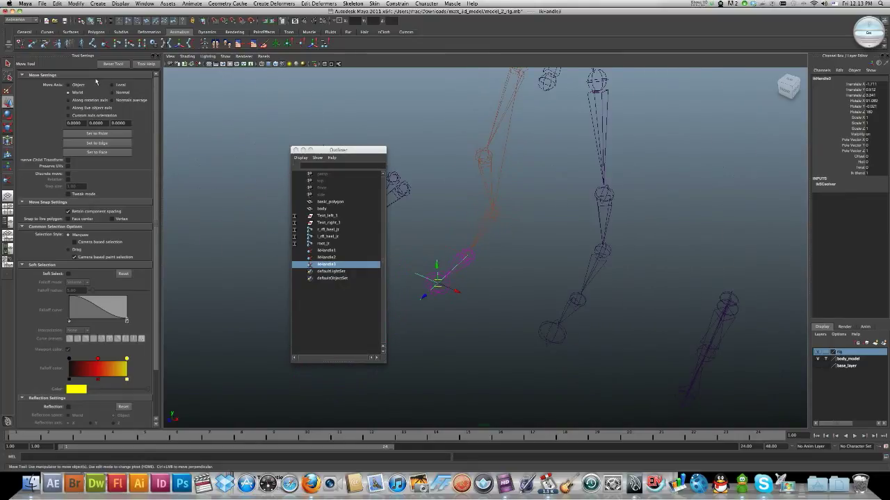
mouse_move(627, 159)
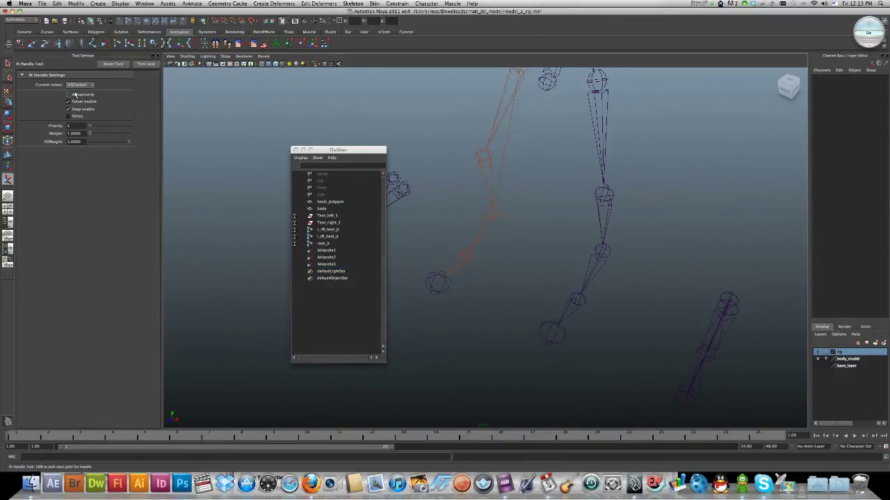
Step: Reactivate the IK Handle Tool with the Current solver set to ikSCsolver
click(90, 84)
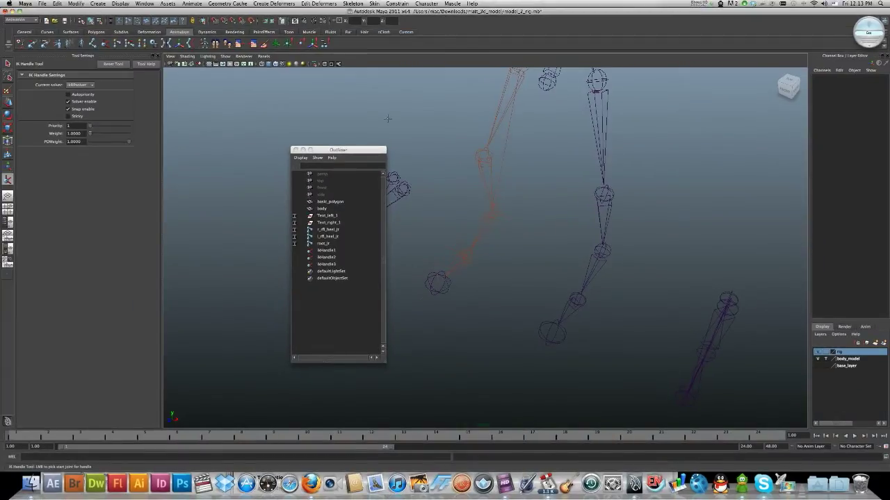
click(323, 243)
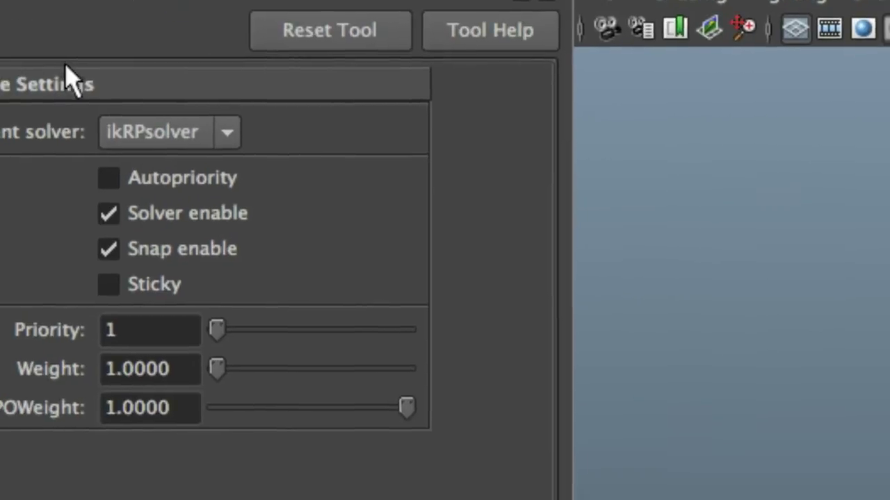
click(226, 132)
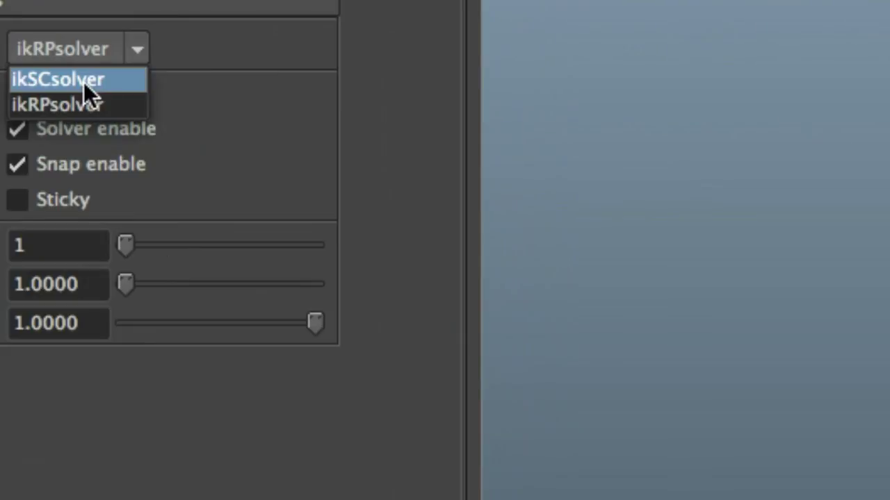
click(58, 79)
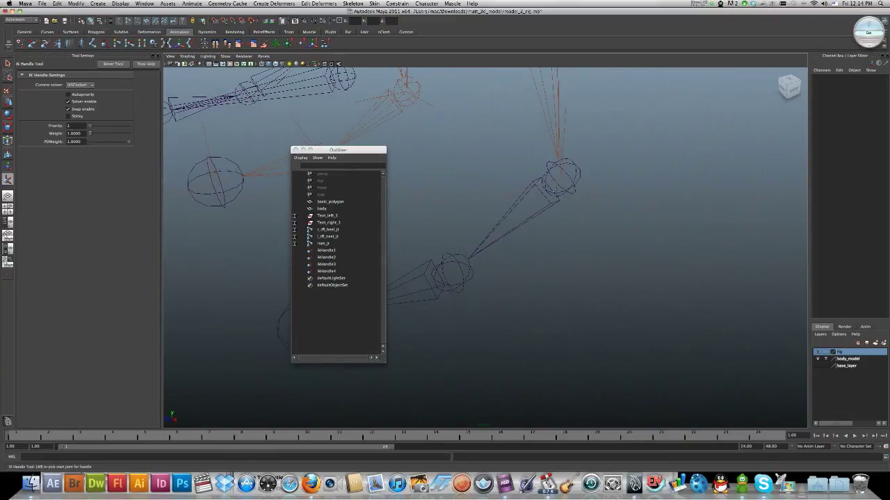
Step: Create two single-chain IK handles on the left foot: ankle to ball, and ball to toe
click(323, 243)
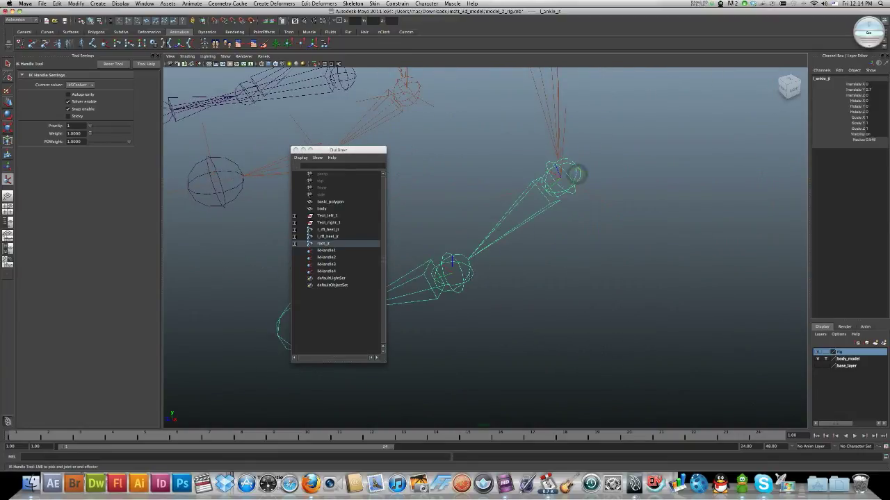
click(325, 278)
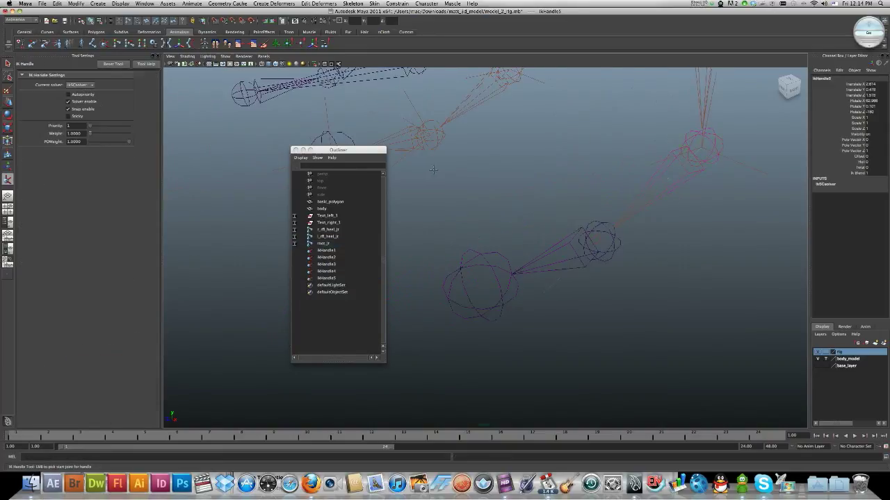
click(608, 252)
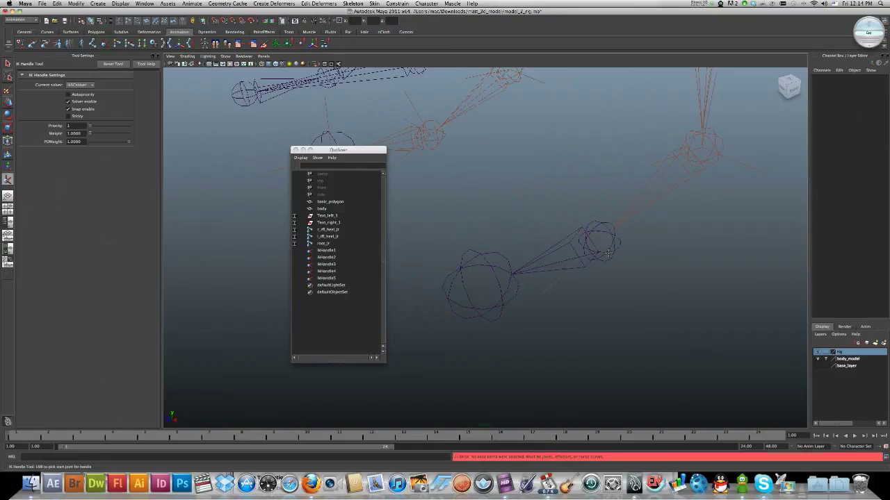
click(321, 244)
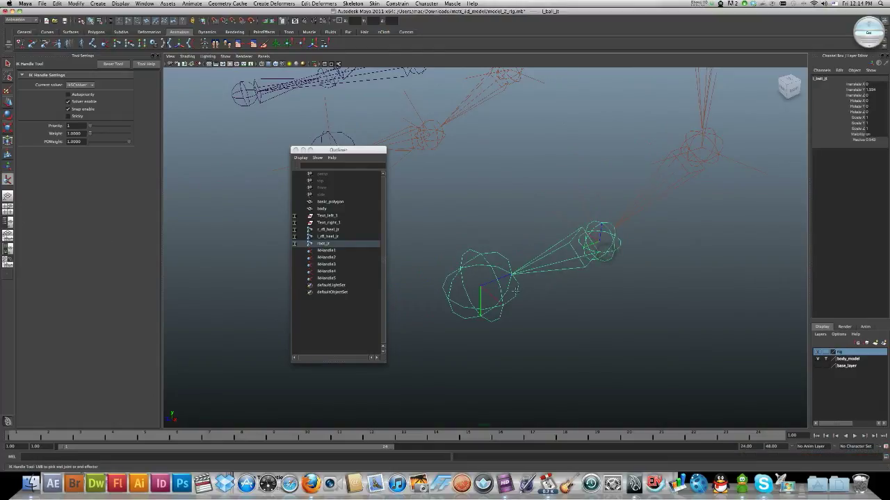
click(327, 285)
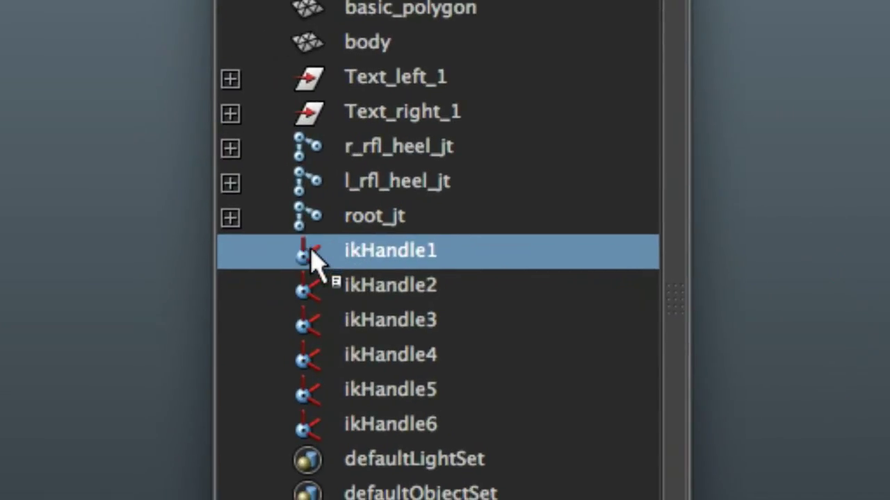
Step: Rename the right-leg IK handles in the Outliner to r_knee_IK, r_ball_IK and r_toe_IK
double_click(389, 250)
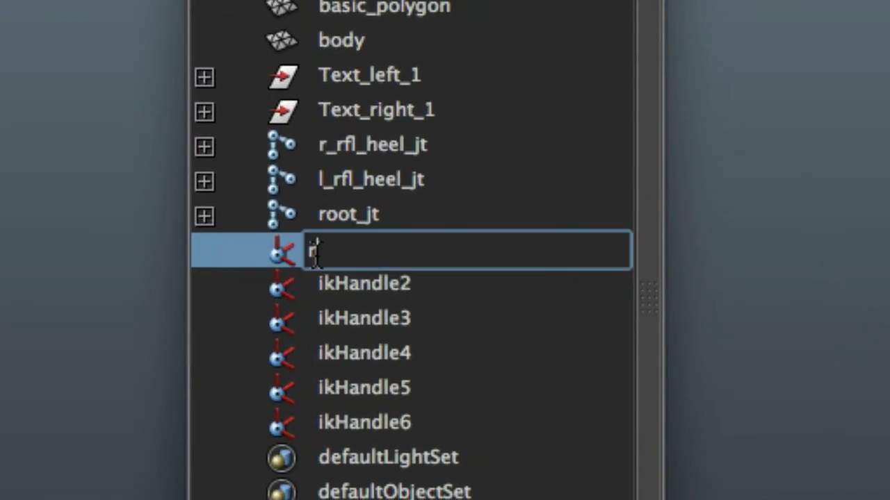
text(_k)
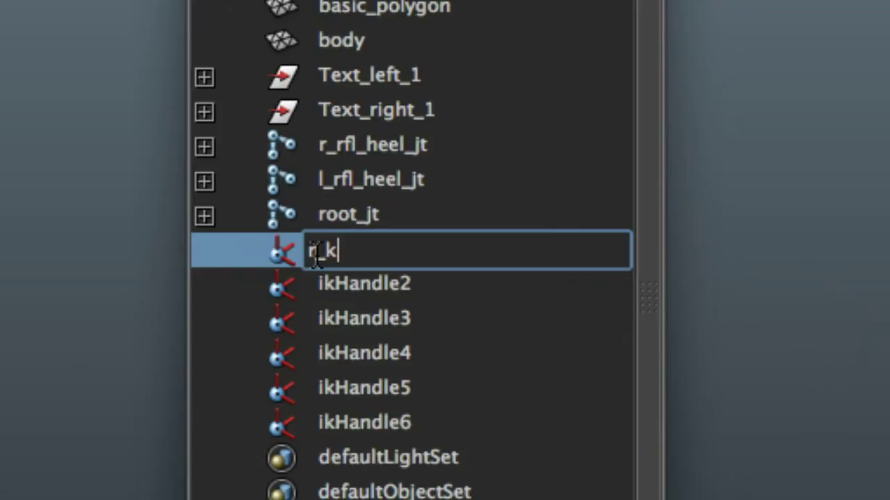
text(nee_l)
text(r)
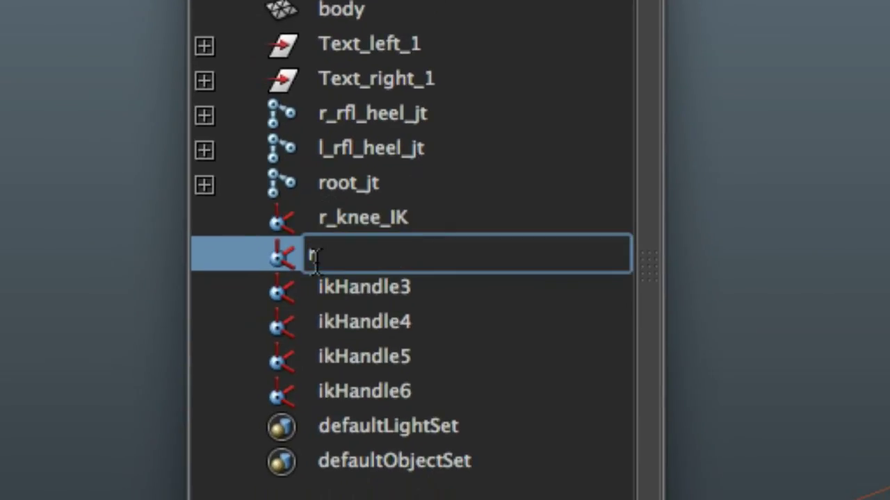
text(_a)
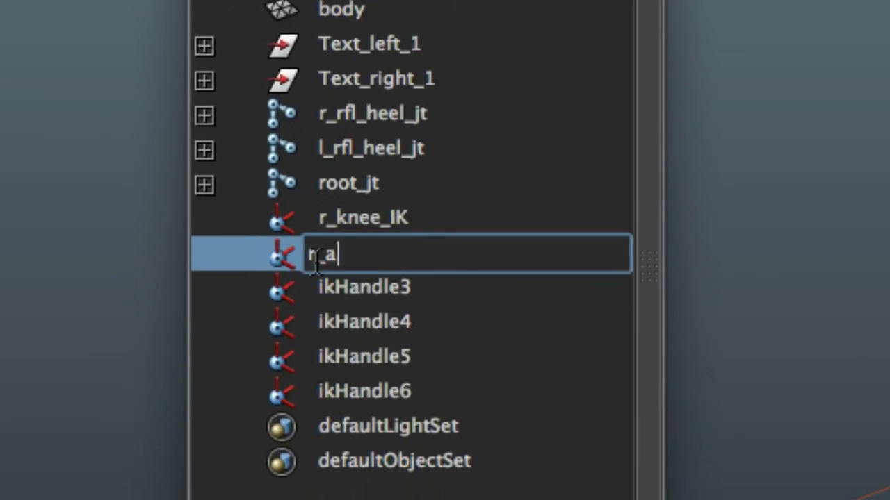
text(nkle)
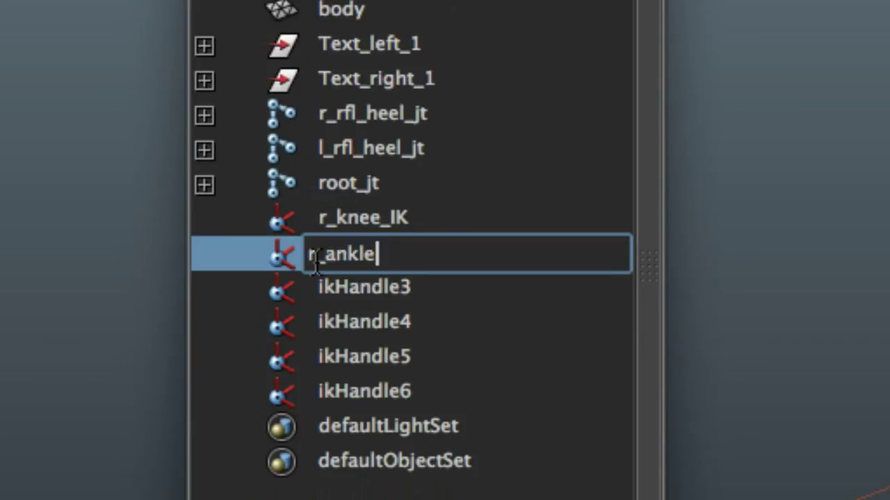
key(BackSpace)
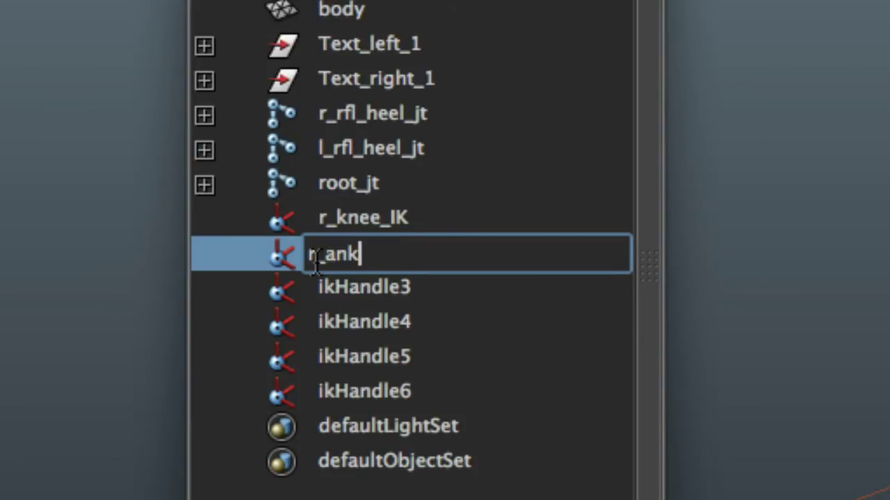
text(r_ball)
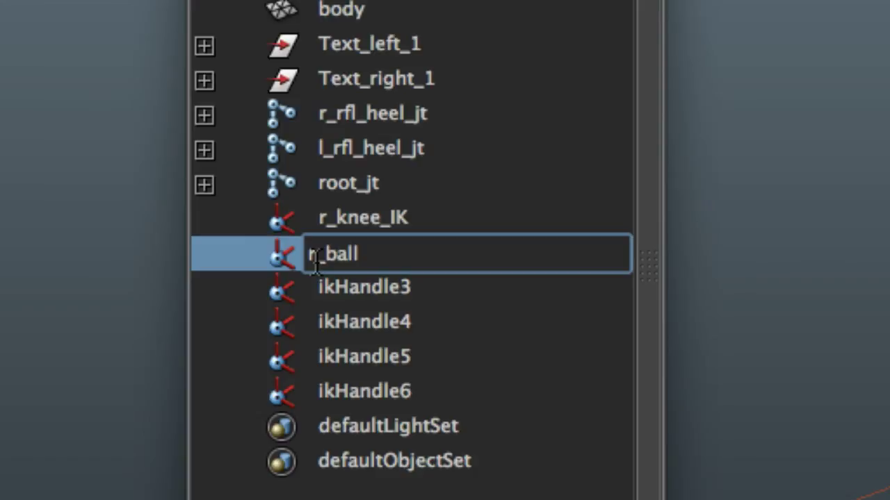
text(_IK)
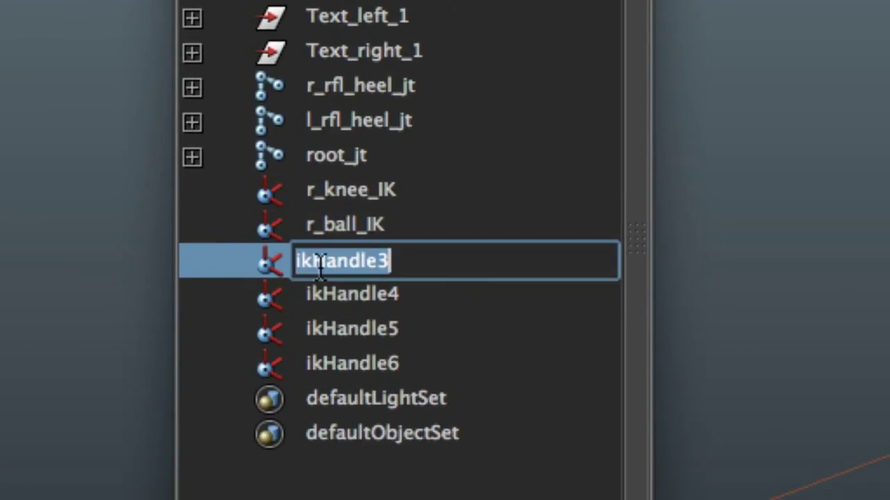
text(r_j)
click(455, 294)
text(l)
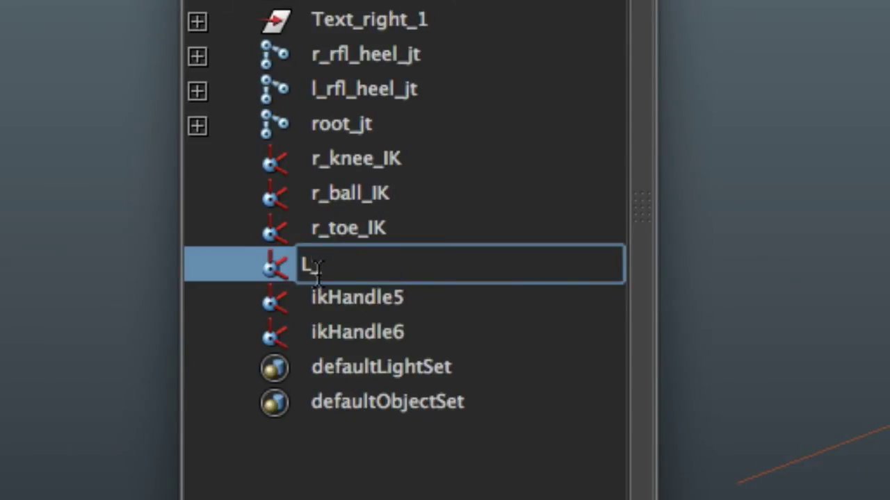
text(_knee_IK)
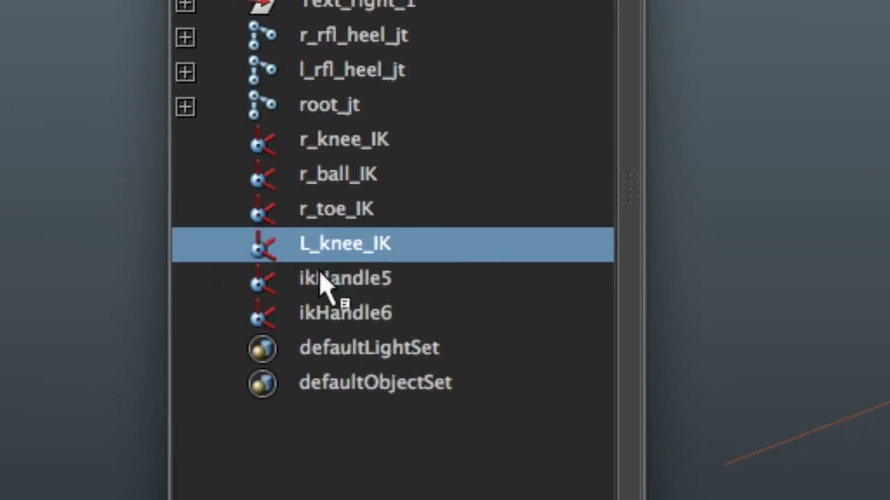
Step: Rename the left-leg handles to L_knee_IK and L_ball_IK, then start renaming ikHandle6
double_click(344, 278)
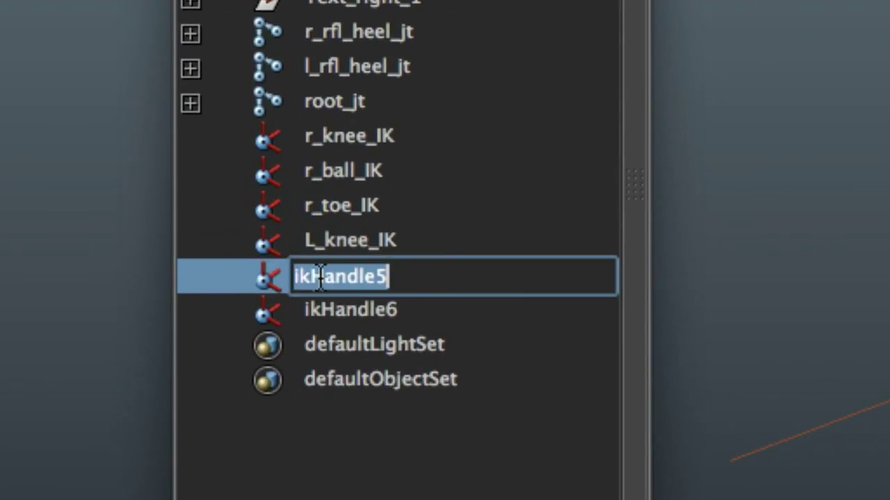
text(L_)
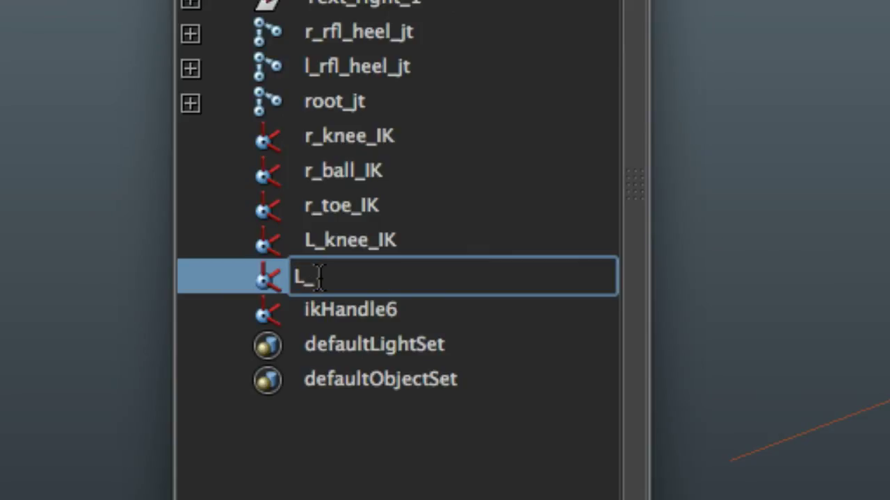
text(knee)
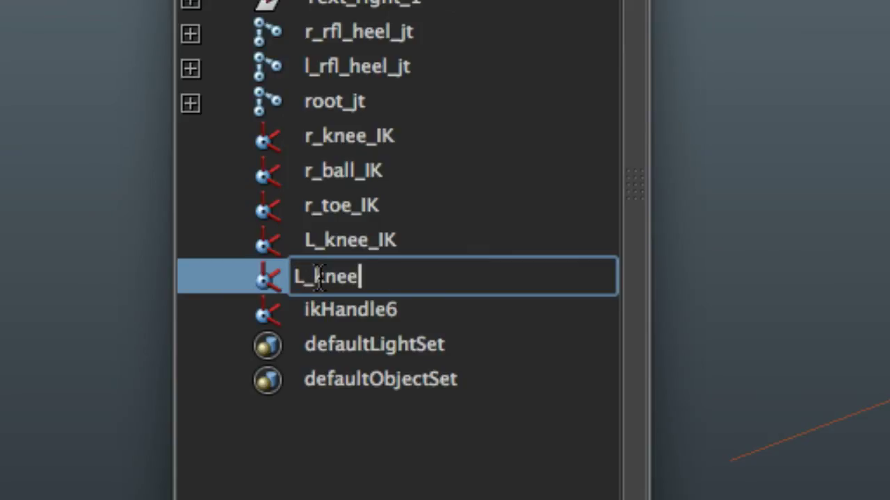
key(BackSpace)
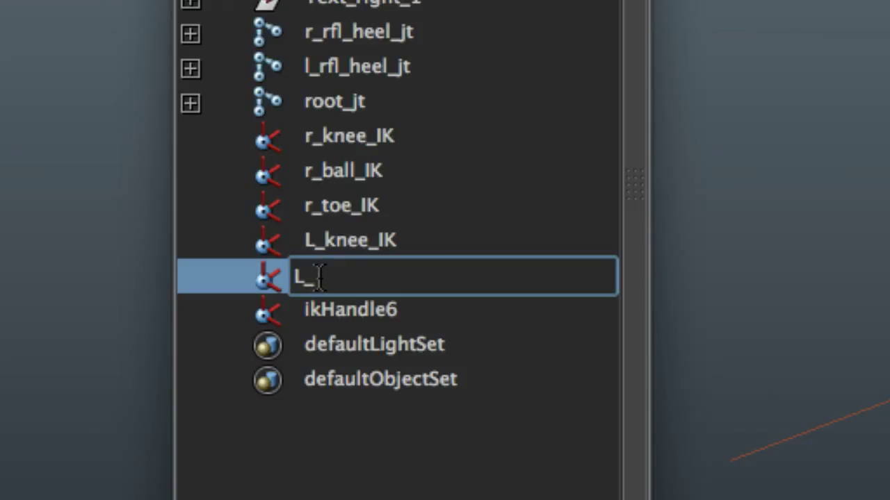
text(ball_IK)
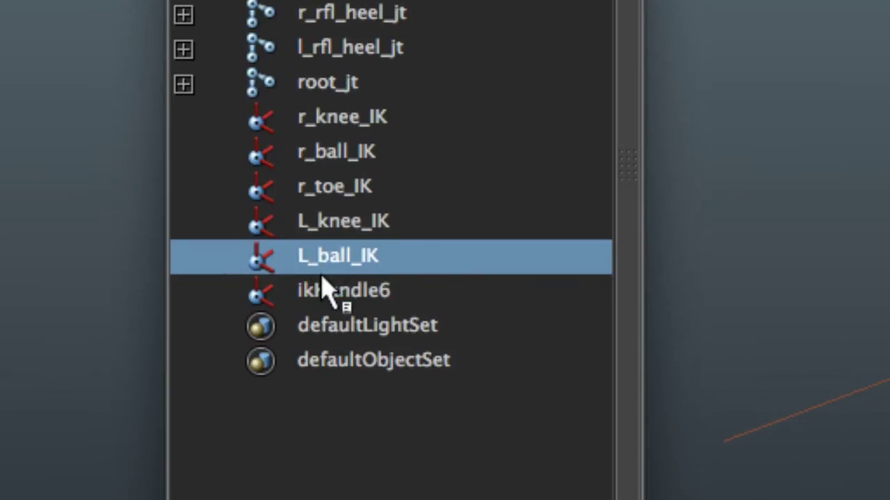
double_click(341, 290)
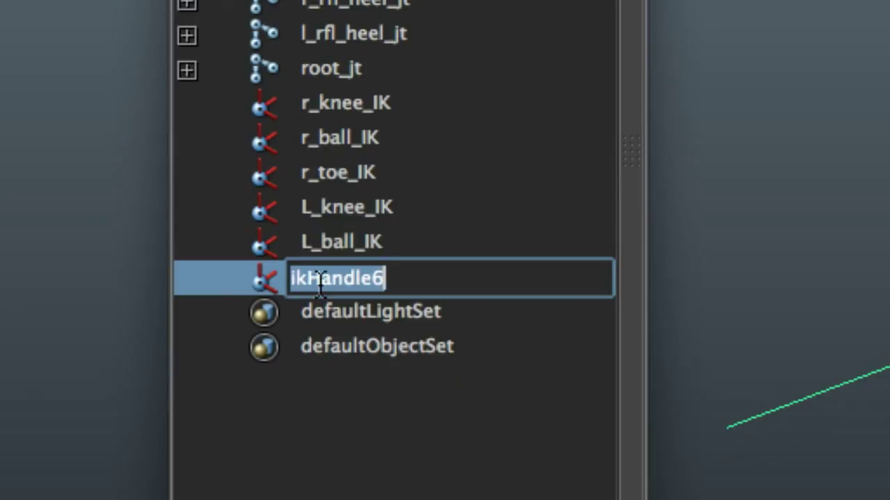
text(L_)
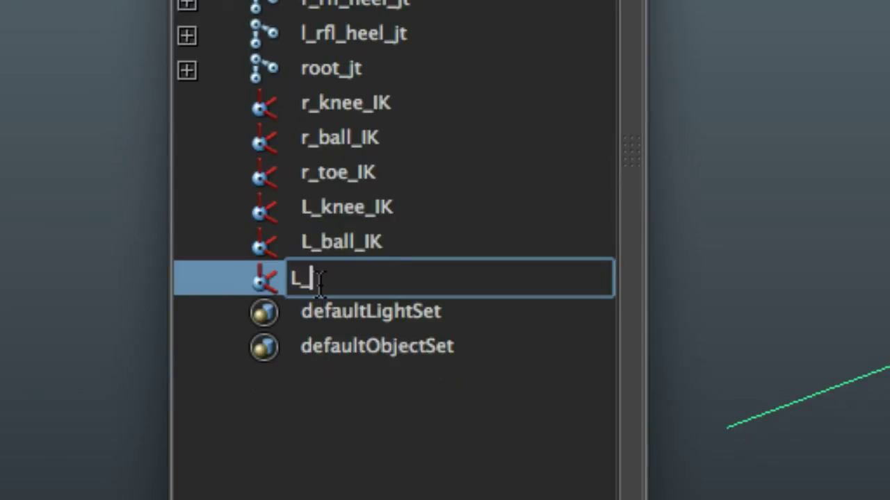